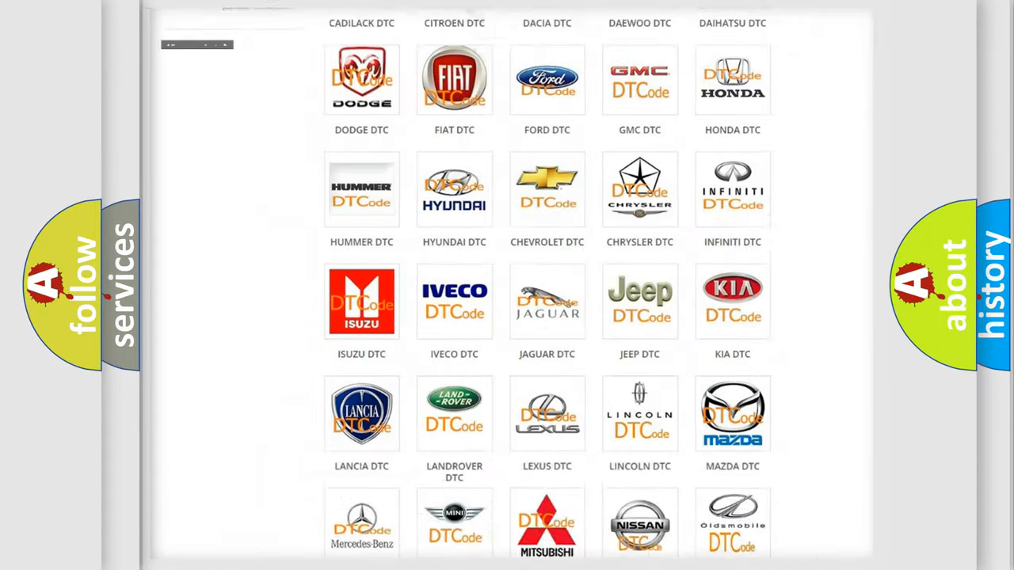
# Open the Alfa Romeo DTC page from the brand grid and skim its B-, C- and P-series codes
pyautogui.scroll(3)
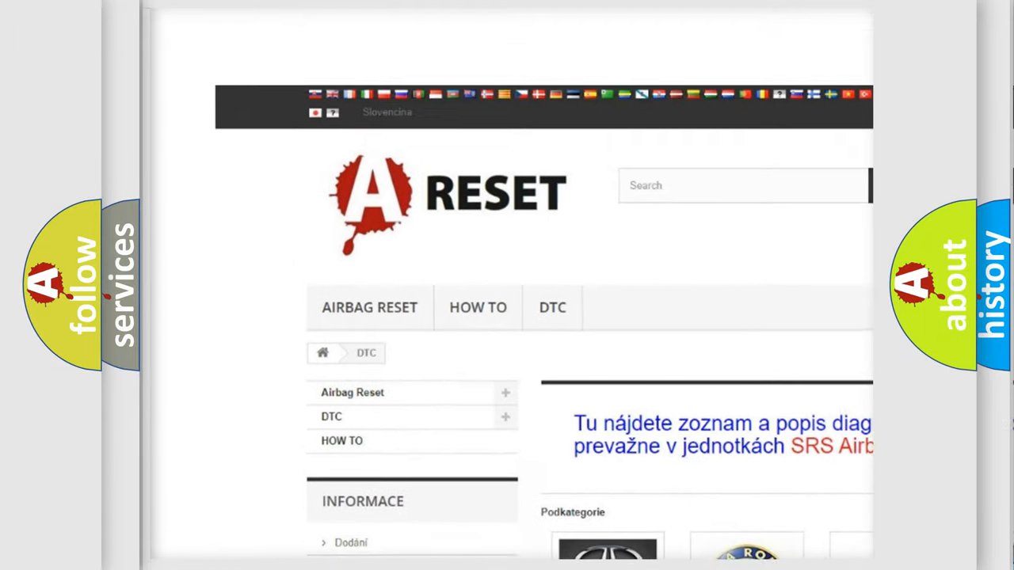
pyautogui.scroll(3)
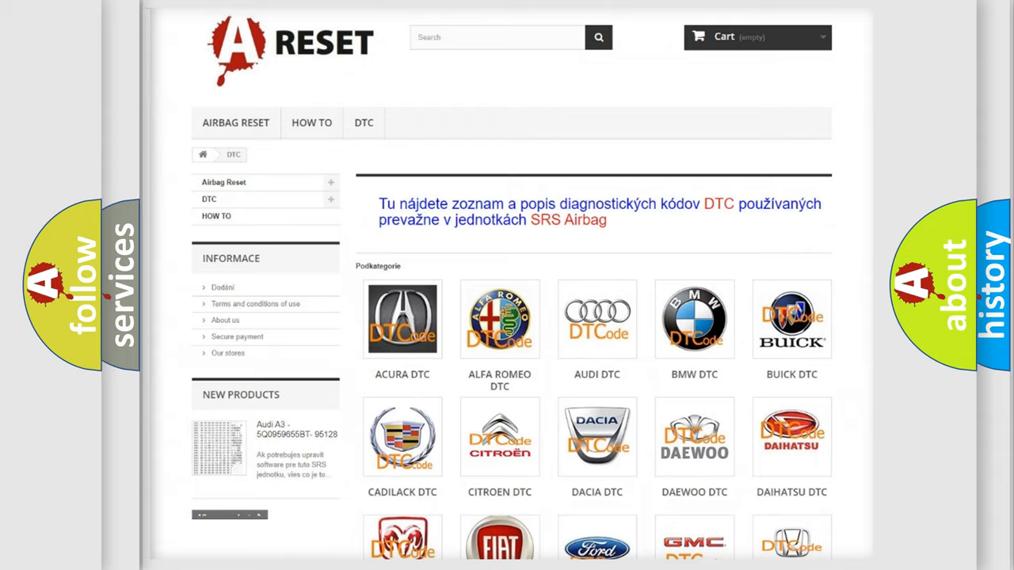
pyautogui.scroll(3)
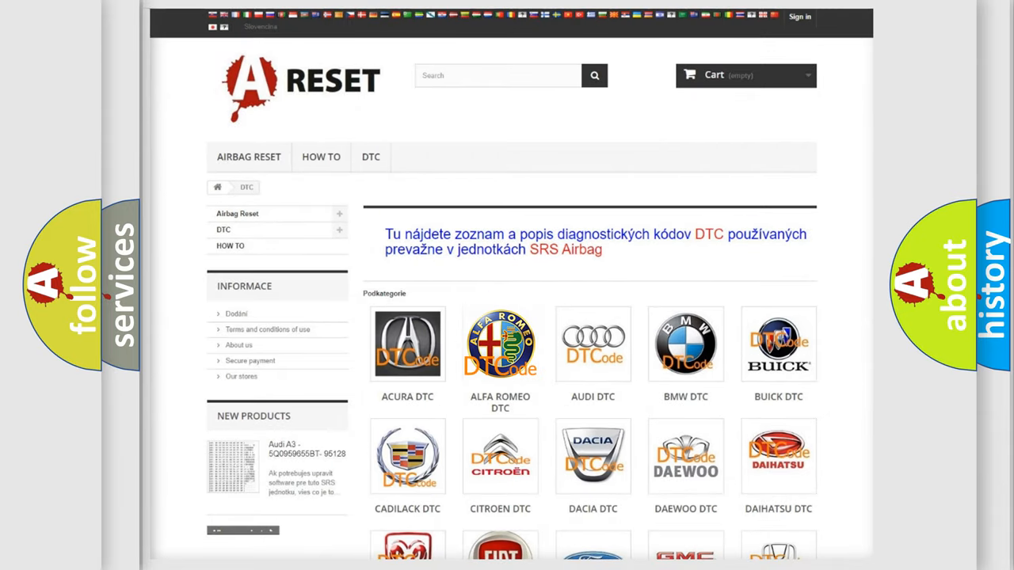
pyautogui.click(500, 344)
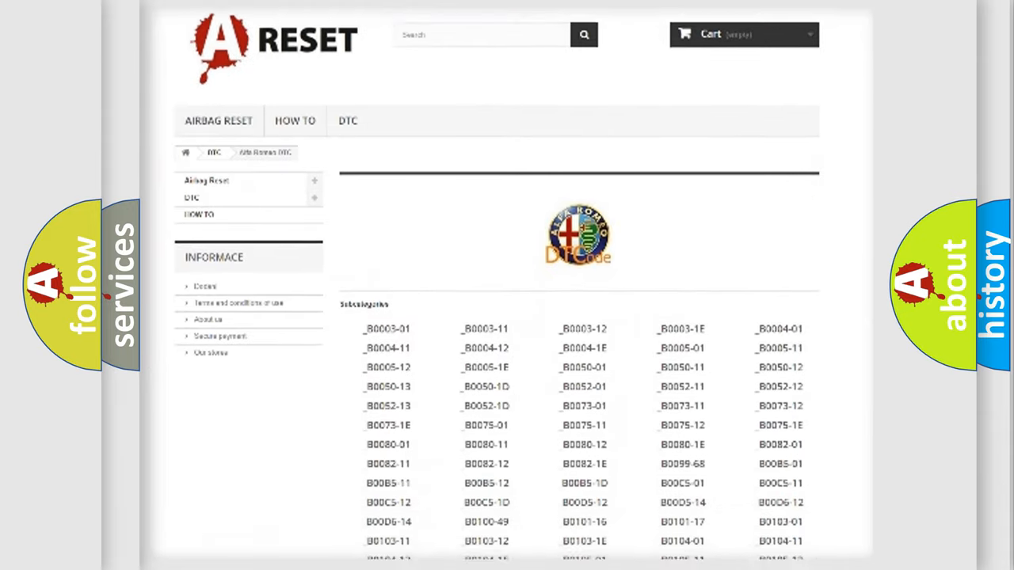
pyautogui.scroll(-3)
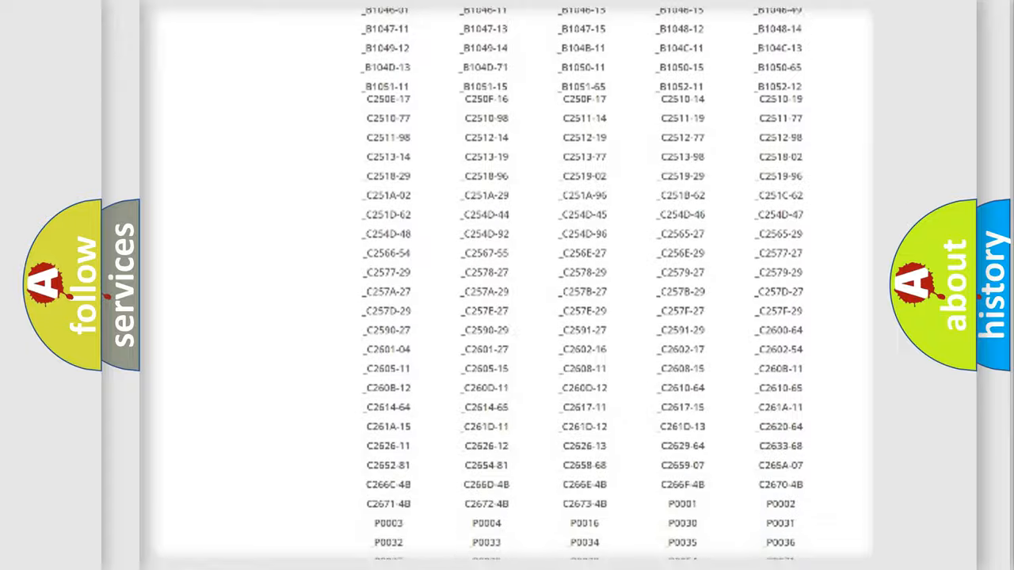
pyautogui.scroll(3)
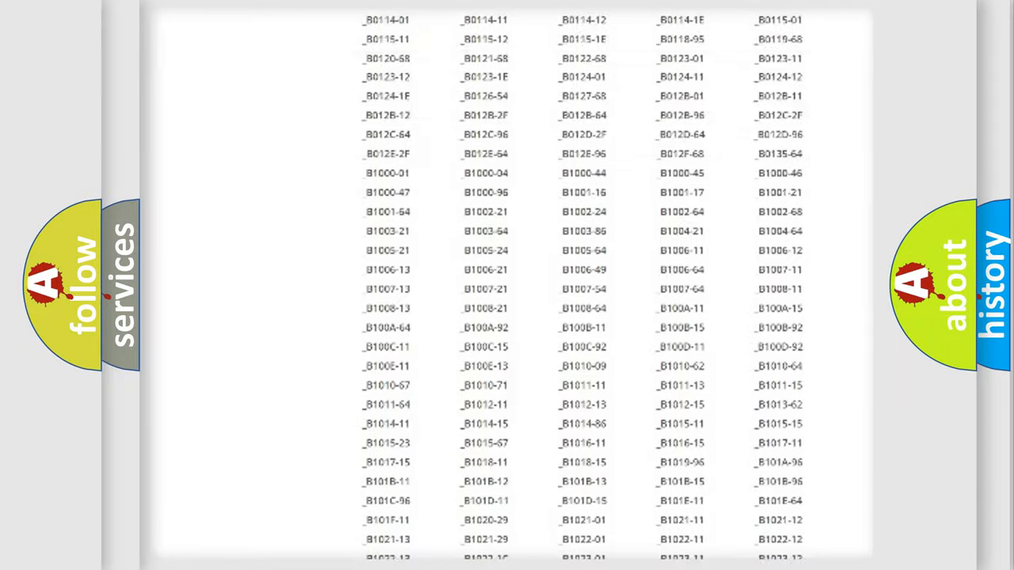
pyautogui.scroll(3)
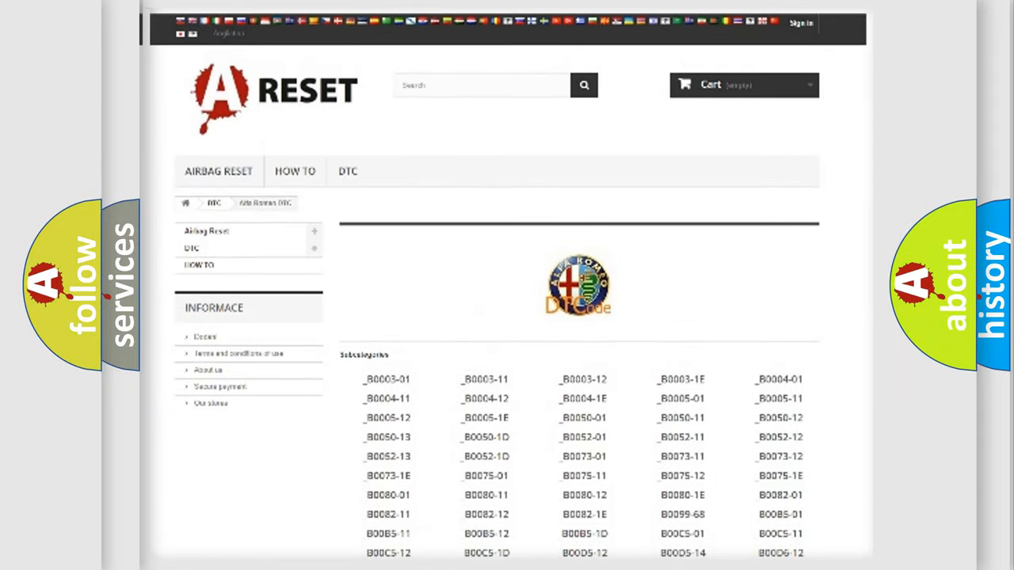